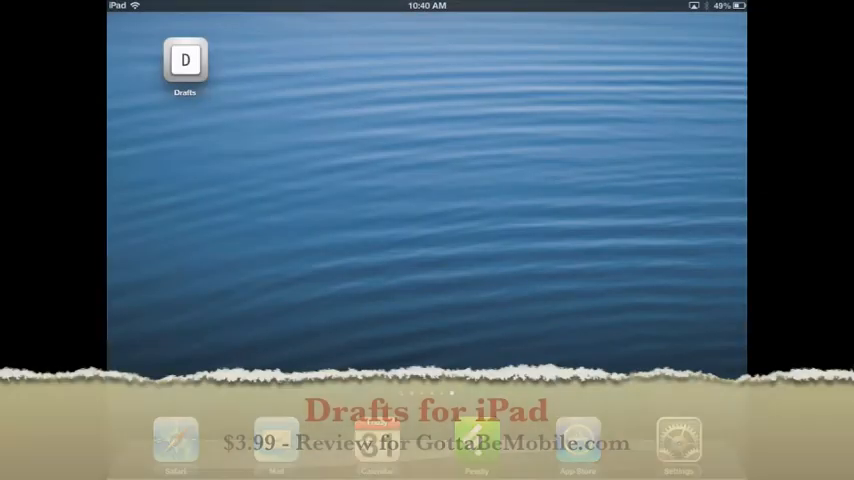
Launch Drafts from the iPad home screen
{"action": "left_click", "coordinate": [184, 60]}
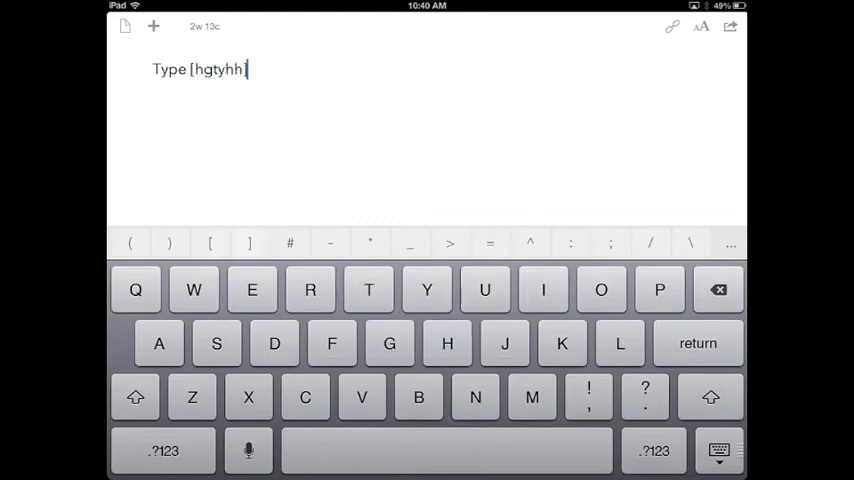
Add &&&!!? via the extra key row and an r inside the brackets, giving "Type [hgtyhhr] &&&!!?"
{"action": "left_click", "coordinate": [248, 244]}
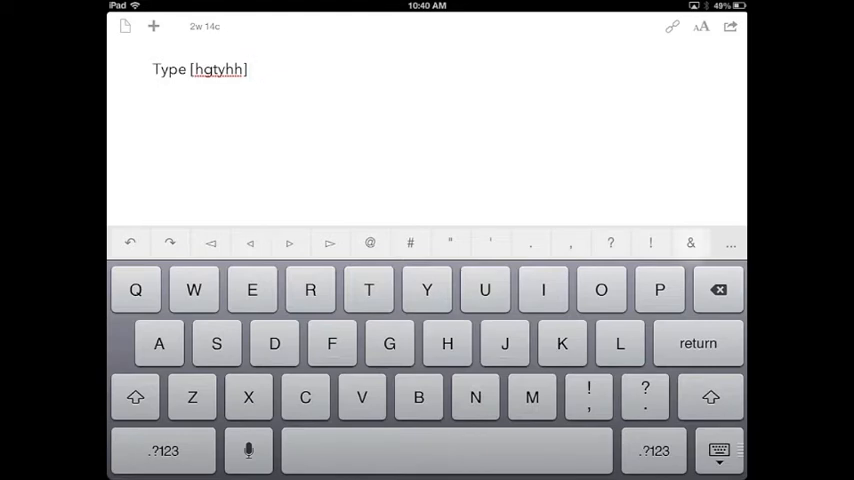
{"action": "type", "text": "&&&!!?"}
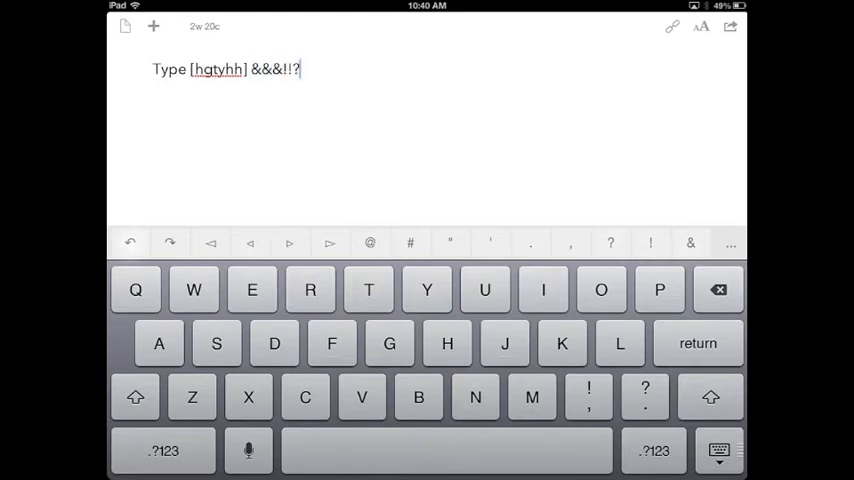
{"action": "left_click", "coordinate": [718, 288]}
{"action": "type", "text": "r"}
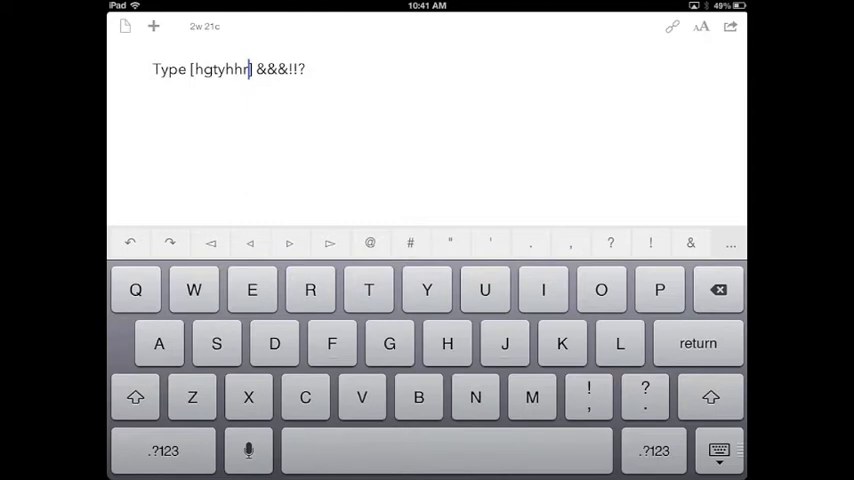
{"action": "left_click", "coordinate": [548, 26]}
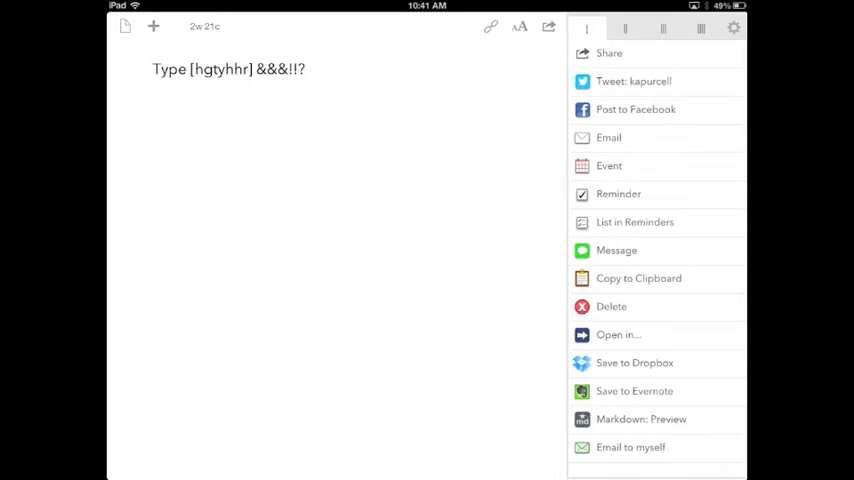
Leave the actions list and show the drawer of saved drafts
{"action": "left_click", "coordinate": [732, 28]}
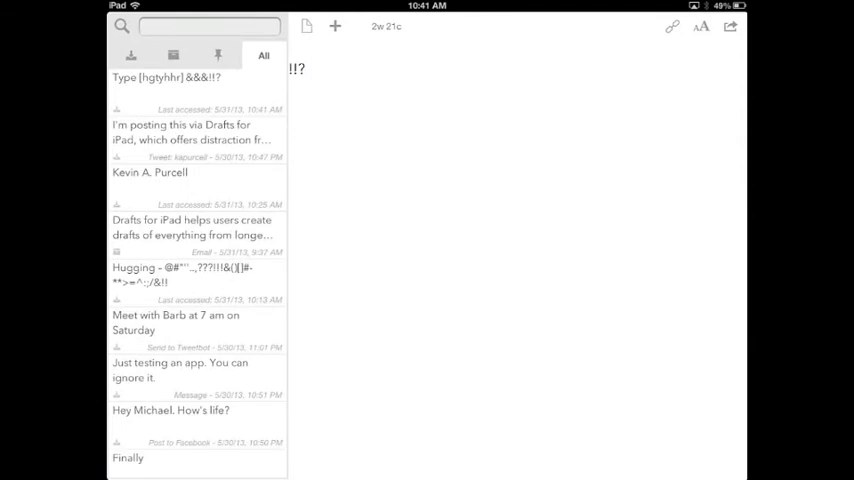
Start a new blank draft and begin typing Gghghh jhhgg
{"action": "left_click", "coordinate": [176, 322]}
{"action": "type", "text": "Gghghh jhhgg www.go"}
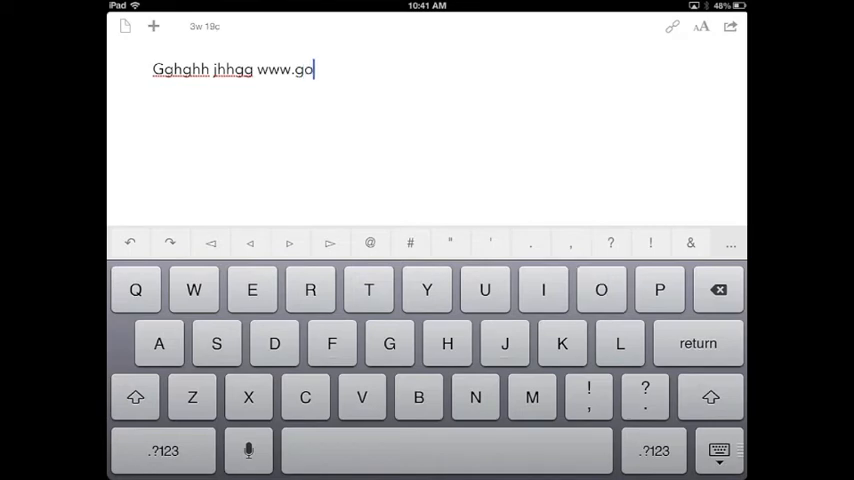
{"action": "type", "text": "ttabemo"}
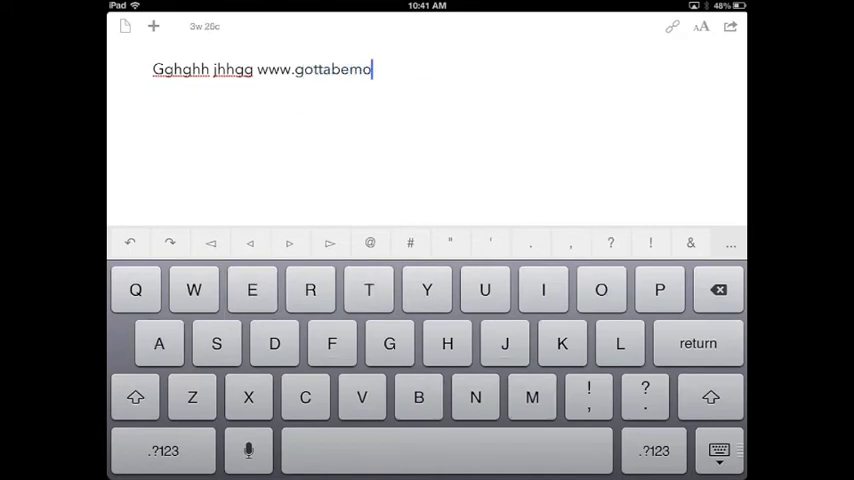
{"action": "type", "text": "bile"}
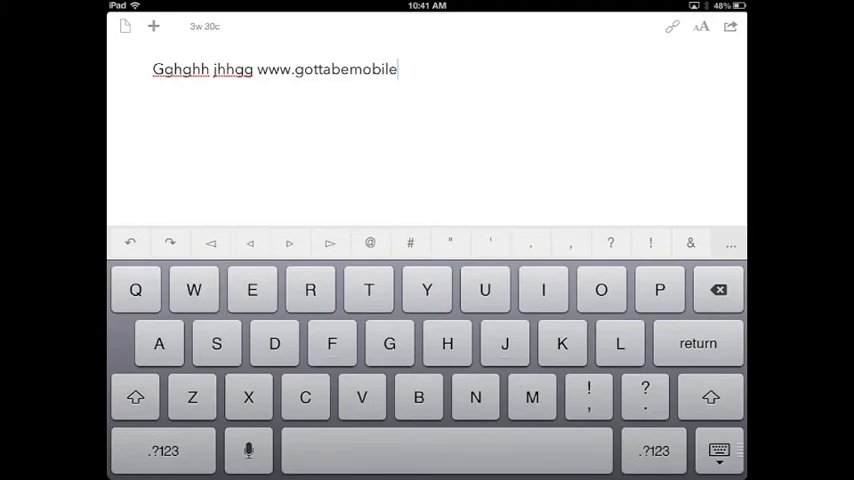
{"action": "type", "text": ".com"}
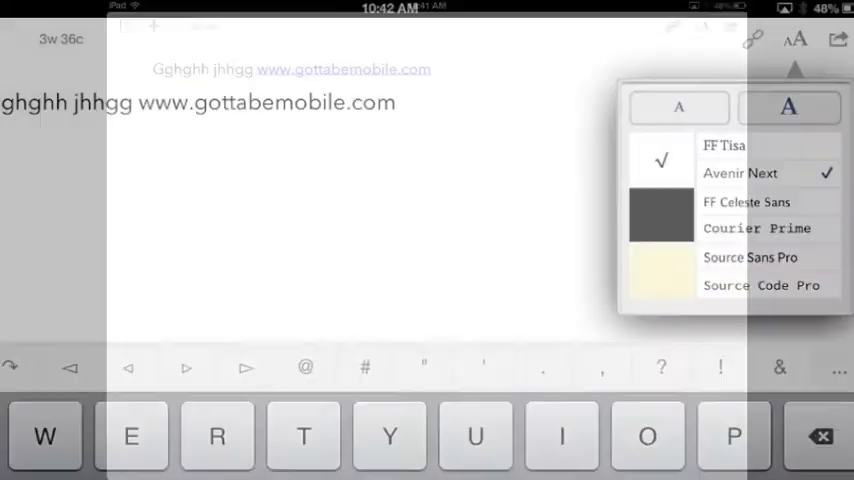
Try Courier Prime, FF Celeste Sans, dark theme and larger text, ending on a serif font with light background
{"action": "left_click", "coordinate": [756, 228]}
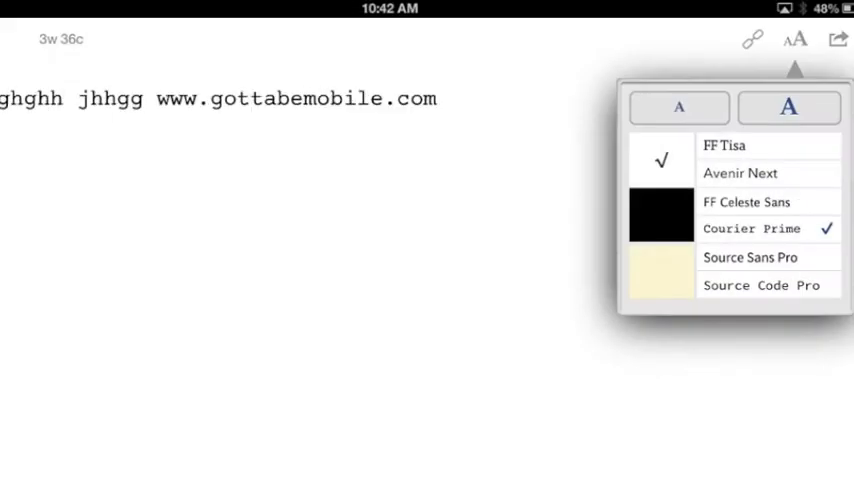
{"action": "left_click", "coordinate": [746, 200]}
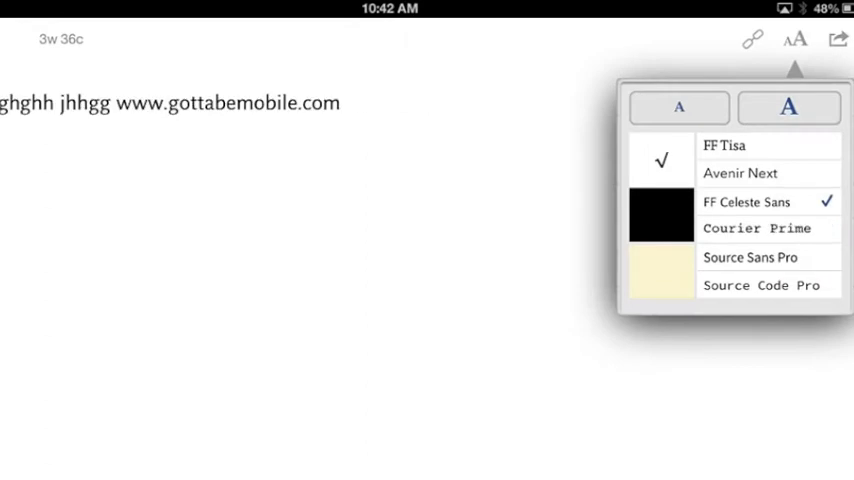
{"action": "left_click", "coordinate": [750, 256]}
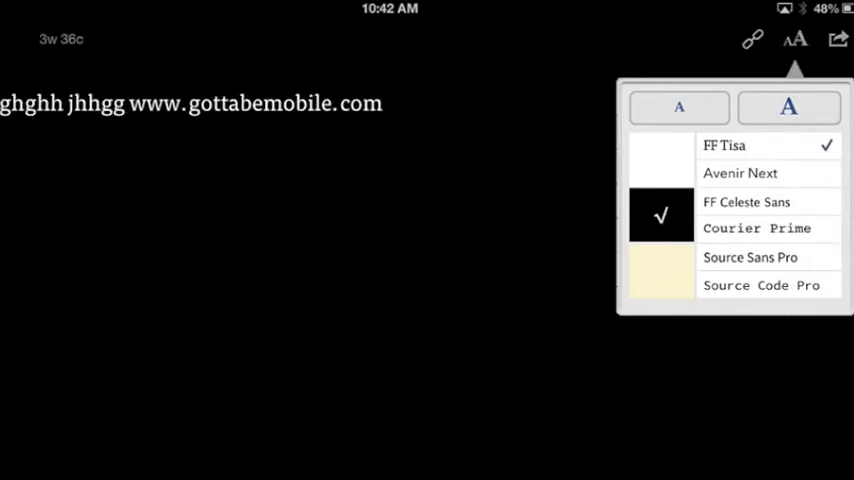
{"action": "left_click", "coordinate": [788, 108]}
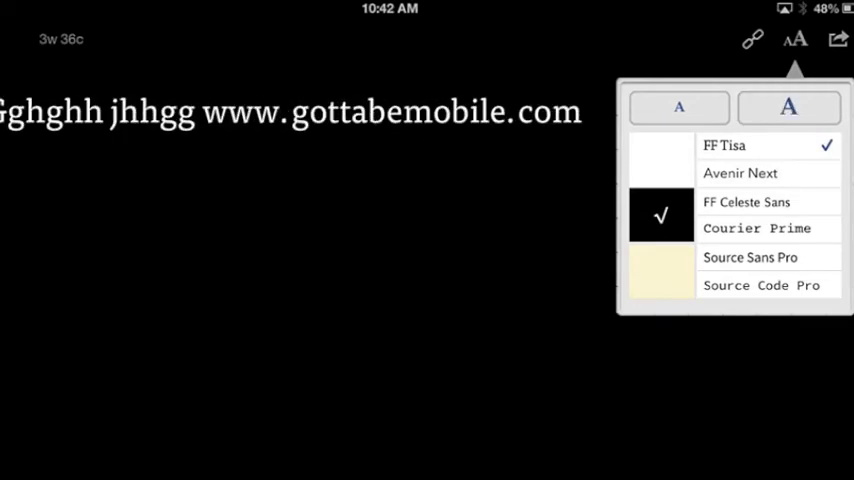
{"action": "left_click", "coordinate": [680, 108]}
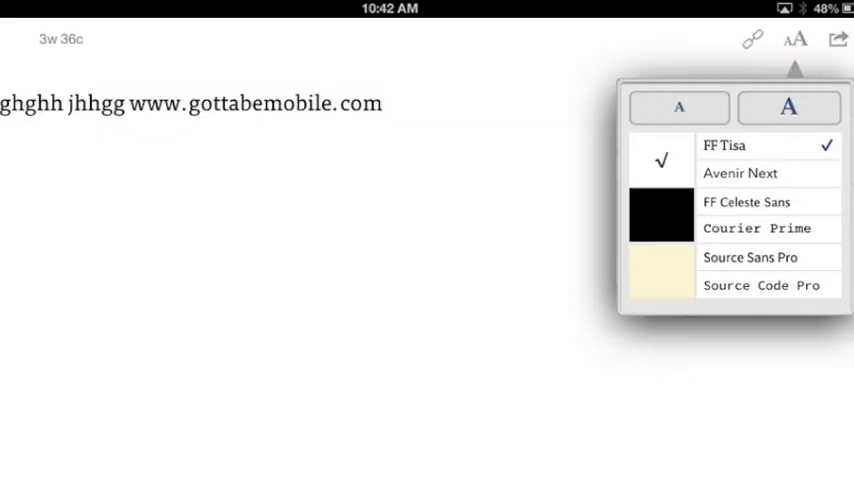
{"action": "scroll", "scroll_direction": "down", "scroll_amount": 3}
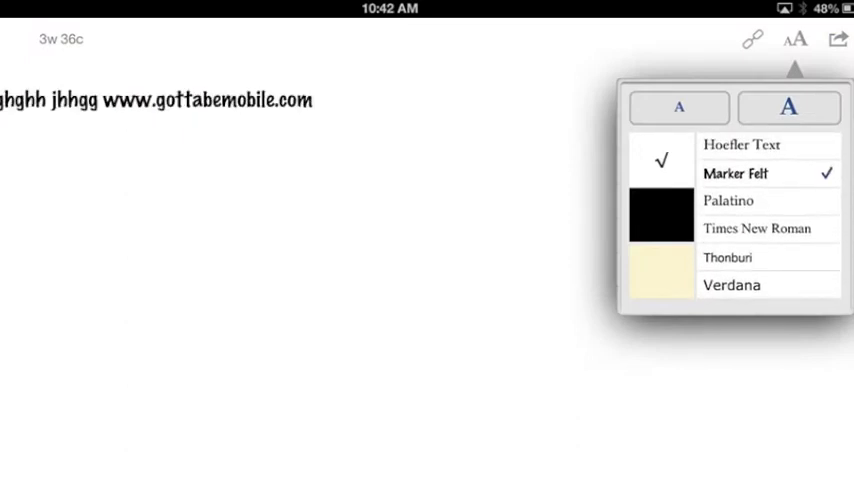
{"action": "left_click", "coordinate": [756, 228]}
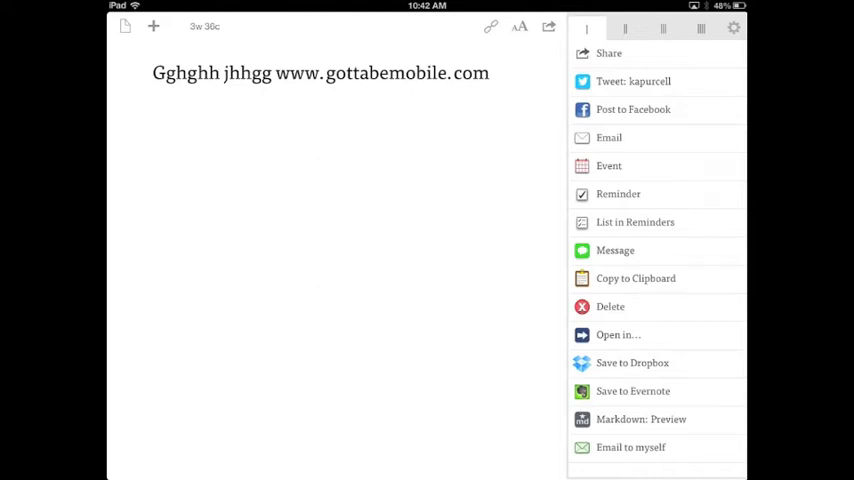
Browse the third, second and an empty action group, then go to action management
{"action": "left_click", "coordinate": [618, 334]}
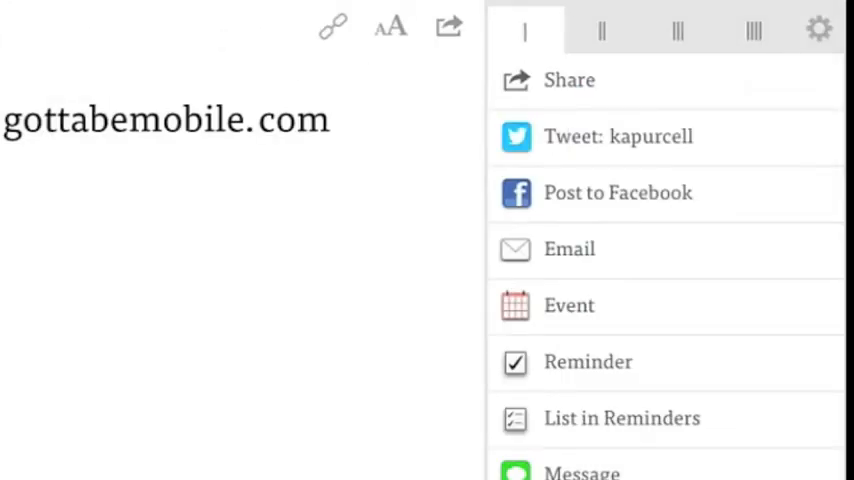
{"action": "left_click", "coordinate": [676, 28]}
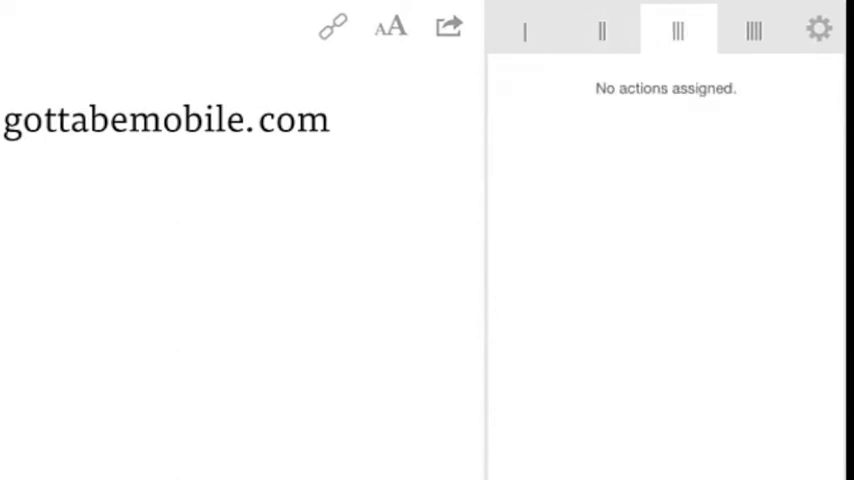
{"action": "left_click", "coordinate": [600, 28]}
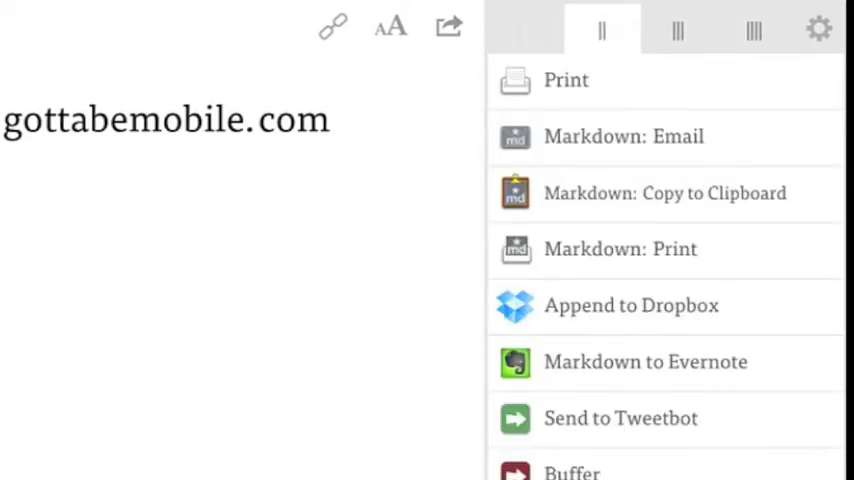
{"action": "left_click", "coordinate": [524, 28]}
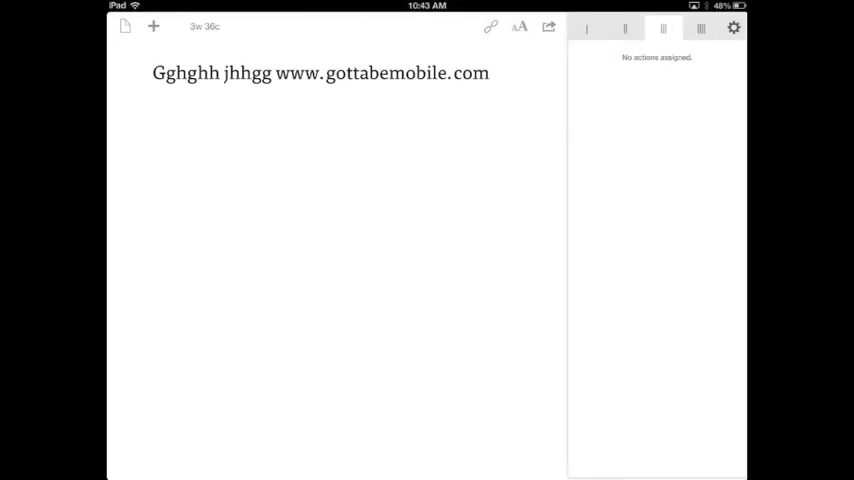
{"action": "left_click", "coordinate": [732, 28]}
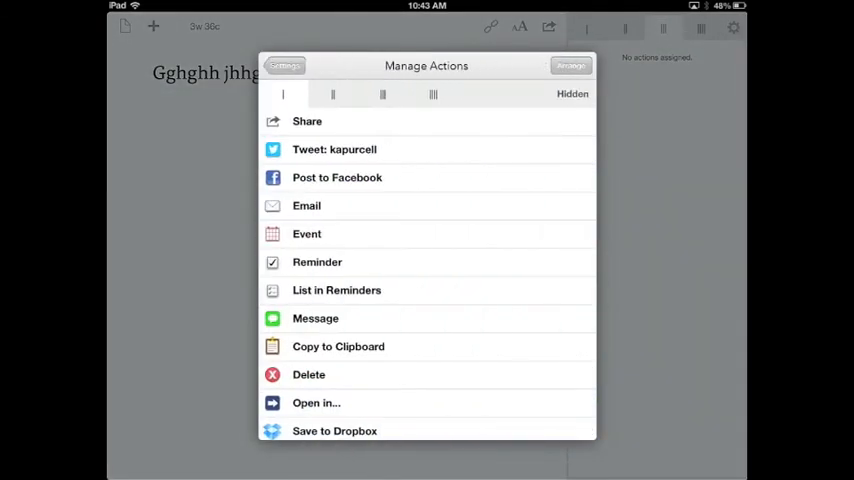
Make the action list editable, scroll through the hidden actions, then go to Settings
{"action": "left_click", "coordinate": [336, 176]}
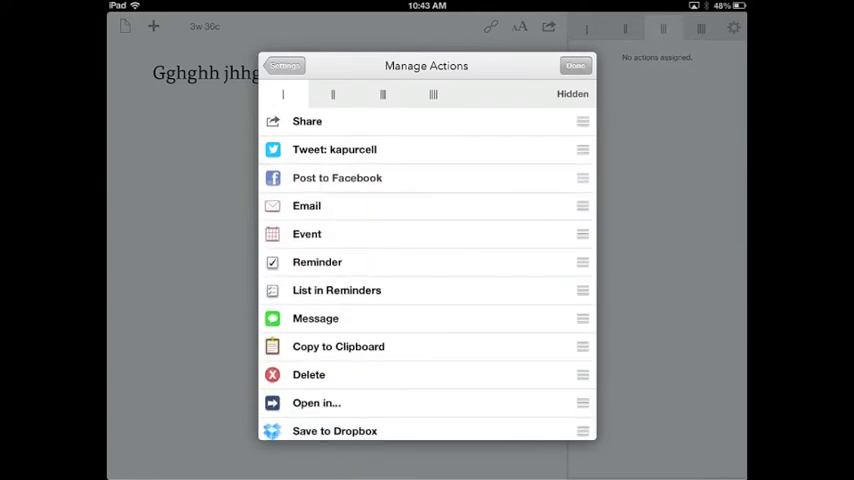
{"action": "scroll", "scroll_direction": "down", "scroll_amount": 3}
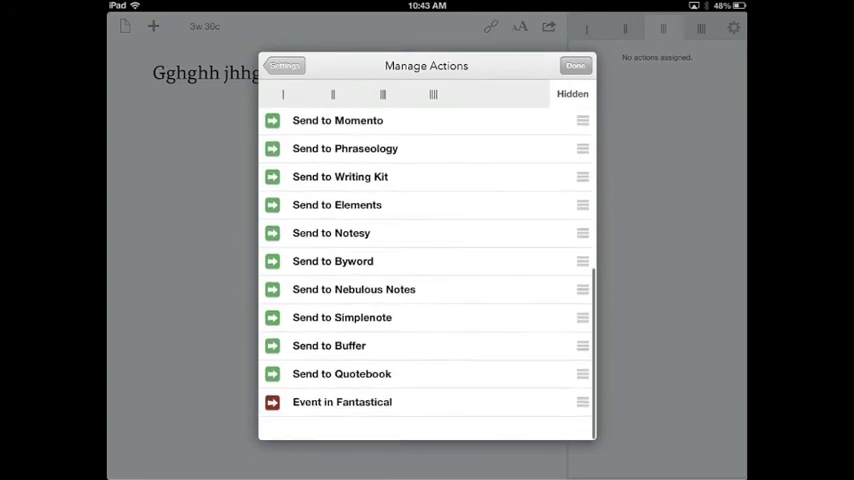
{"action": "scroll", "scroll_direction": "up", "scroll_amount": 3}
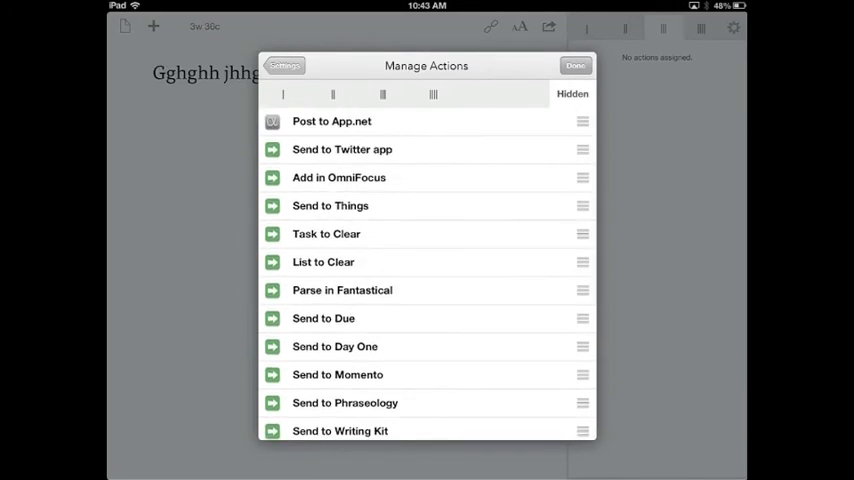
{"action": "scroll", "scroll_direction": "down", "scroll_amount": 3}
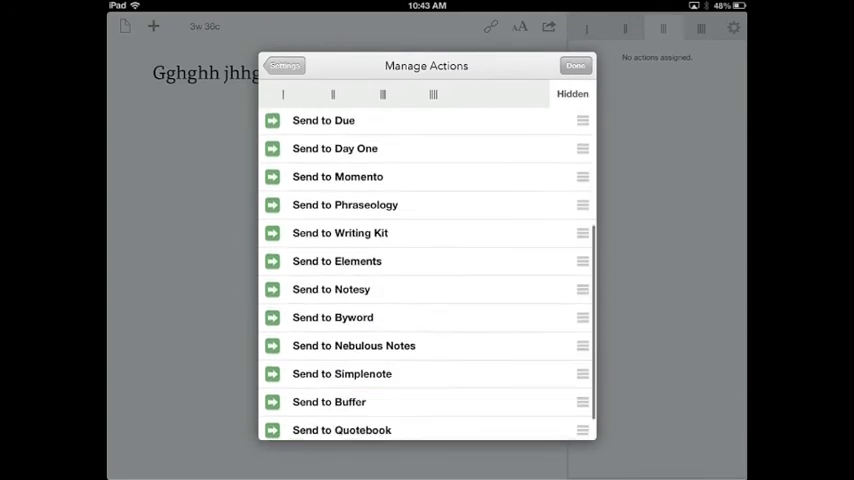
{"action": "left_click", "coordinate": [284, 64]}
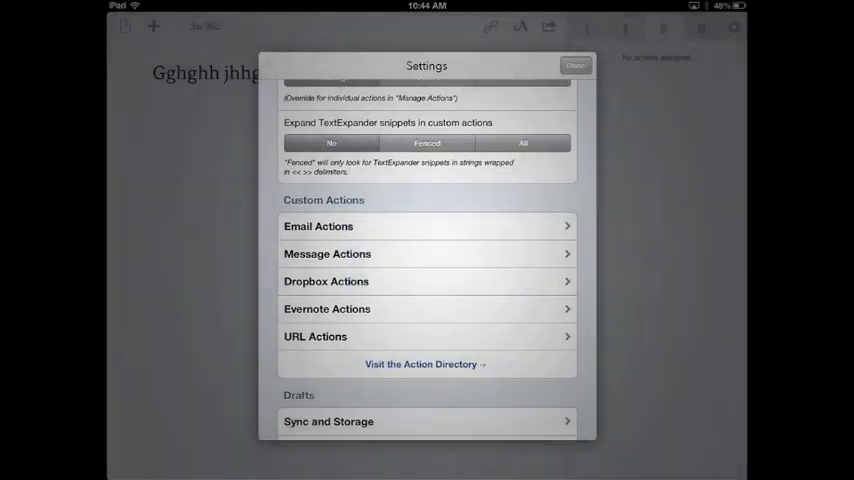
Visit the online Action Directory from the Custom Actions settings
{"action": "left_click", "coordinate": [426, 364]}
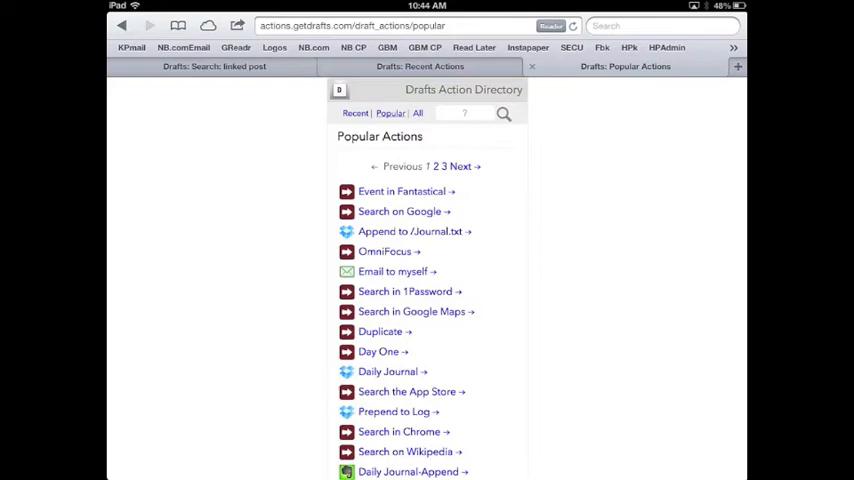
Scroll down the Popular Actions page of the Drafts Action Directory
{"action": "scroll", "scroll_direction": "down", "scroll_amount": 3}
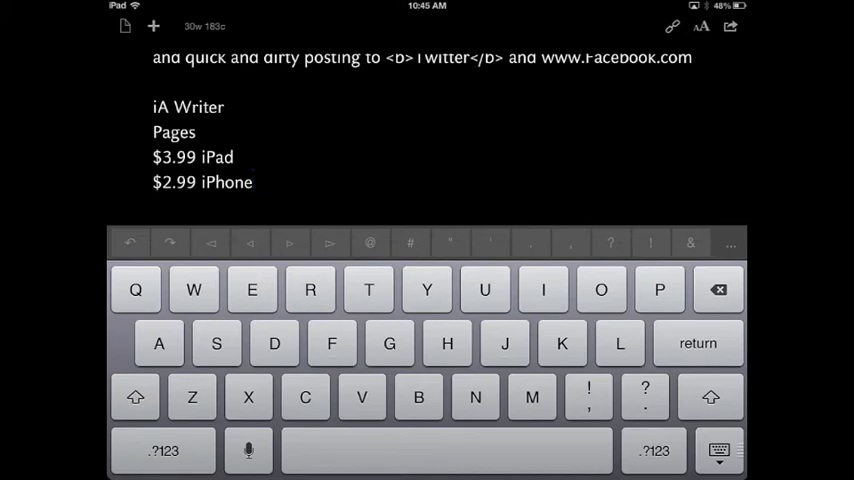
Resume editing at the end of the list, right after "$2.99 iPhone"
{"action": "left_click", "coordinate": [254, 182]}
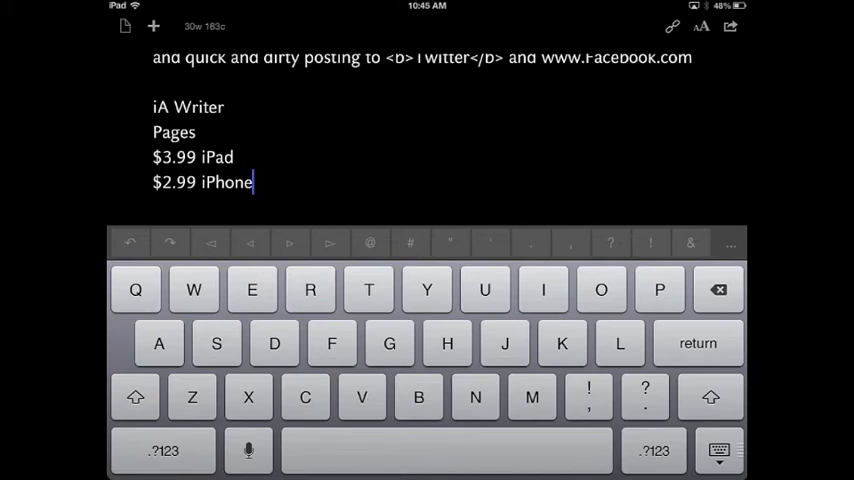